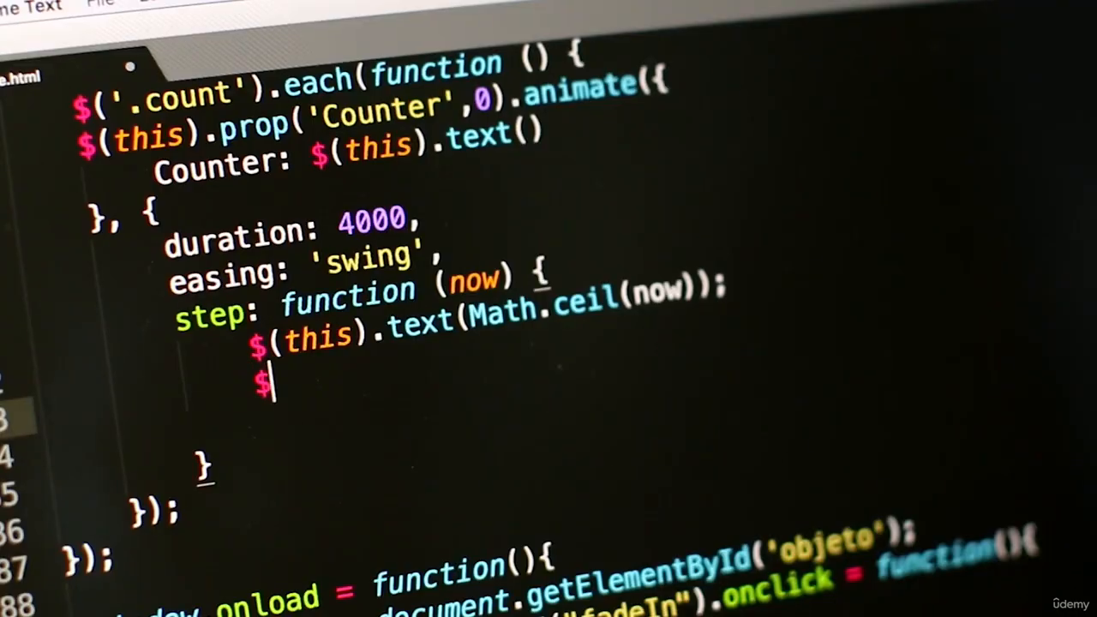
# - Write a $(this).html(te…) call to set the element's text
pyautogui.write('()')
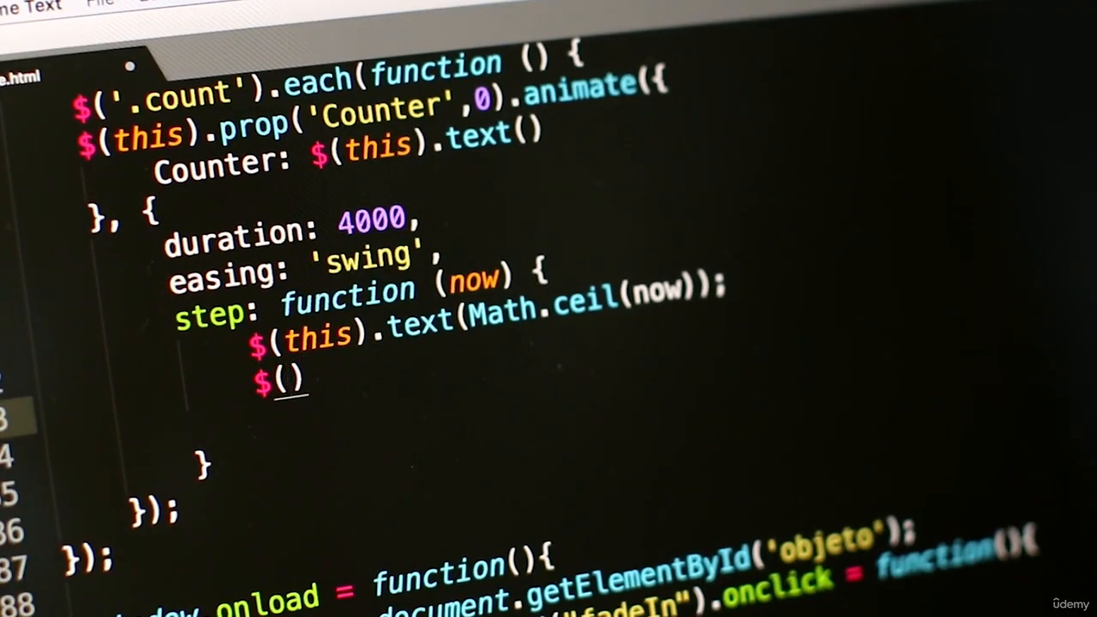
pyautogui.write('this')
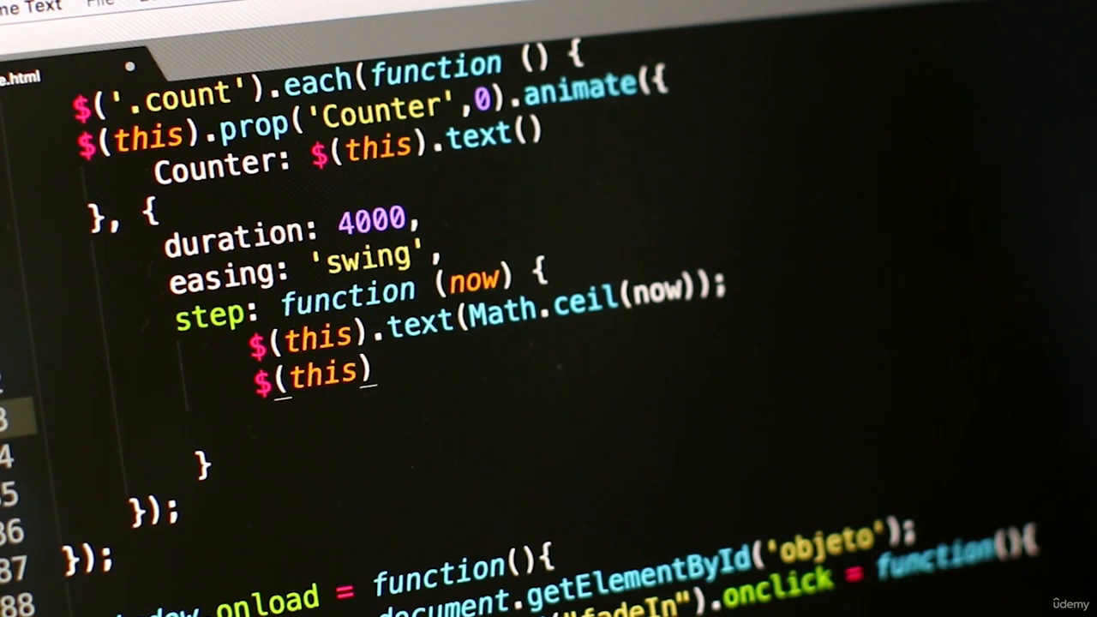
pyautogui.write('.html()')
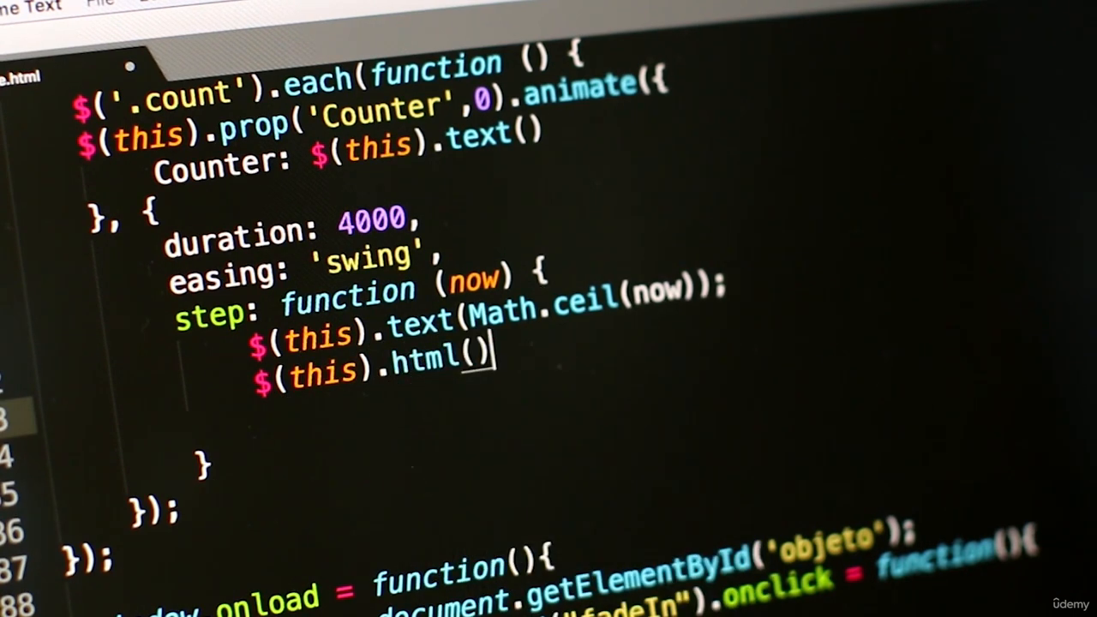
pyautogui.write('text')
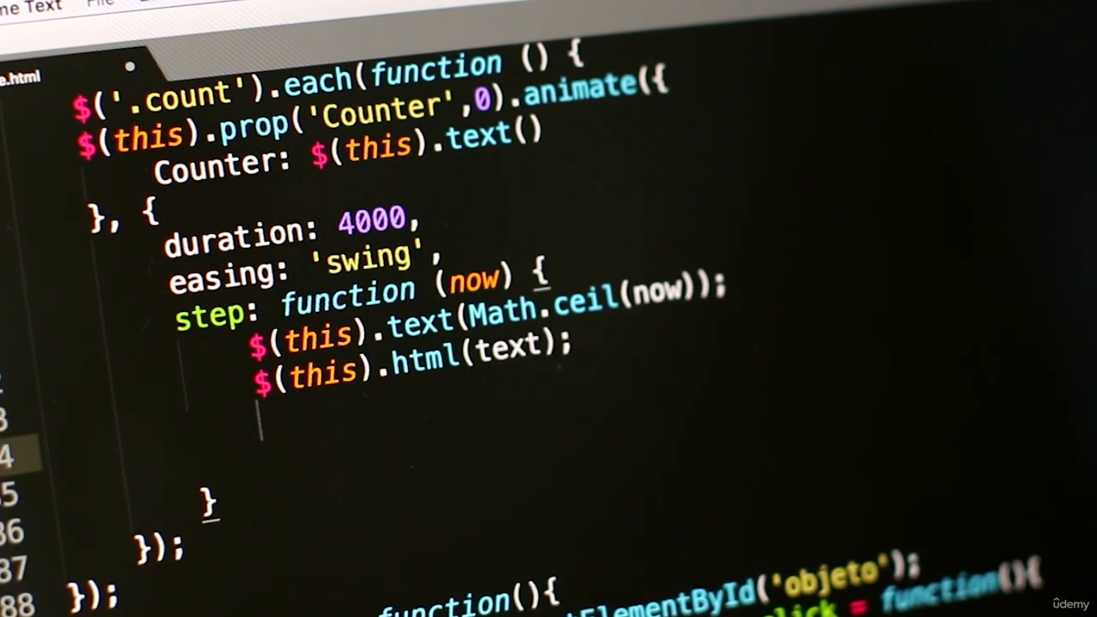
# - Add an if(initial == 0){ block that assigns increment = 2 inside it
pyautogui.write('if(')
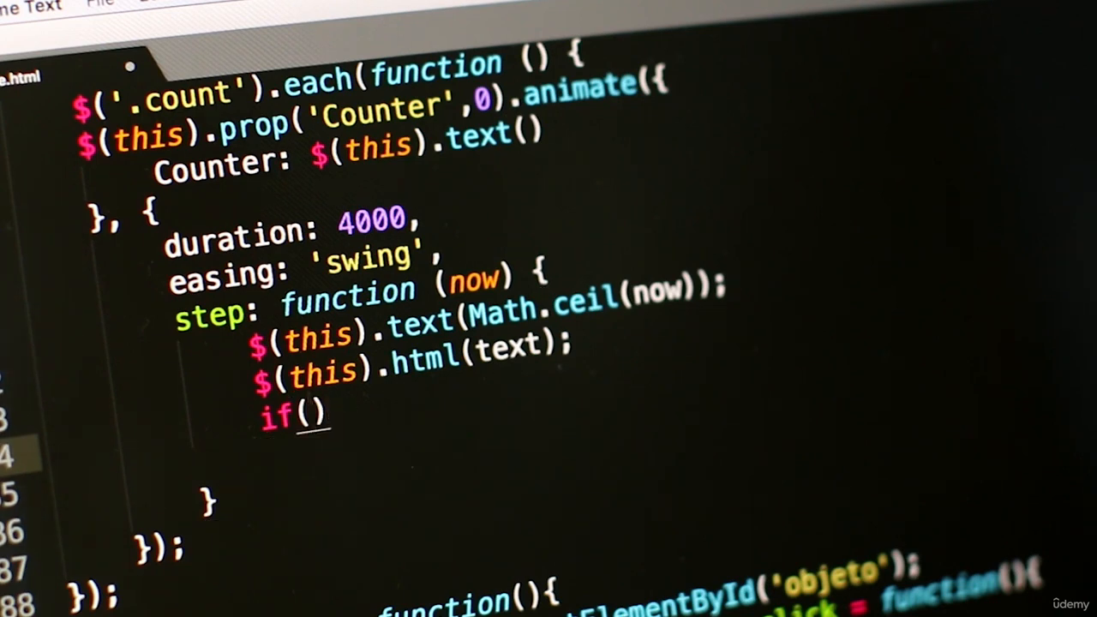
pyautogui.write('initial')
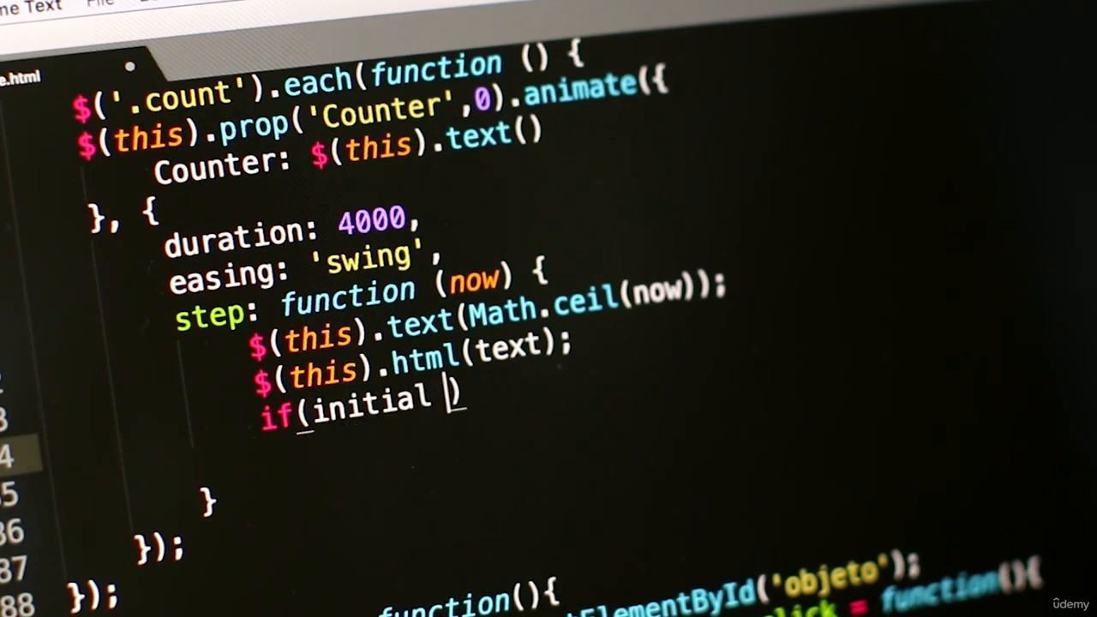
pyautogui.write('==')
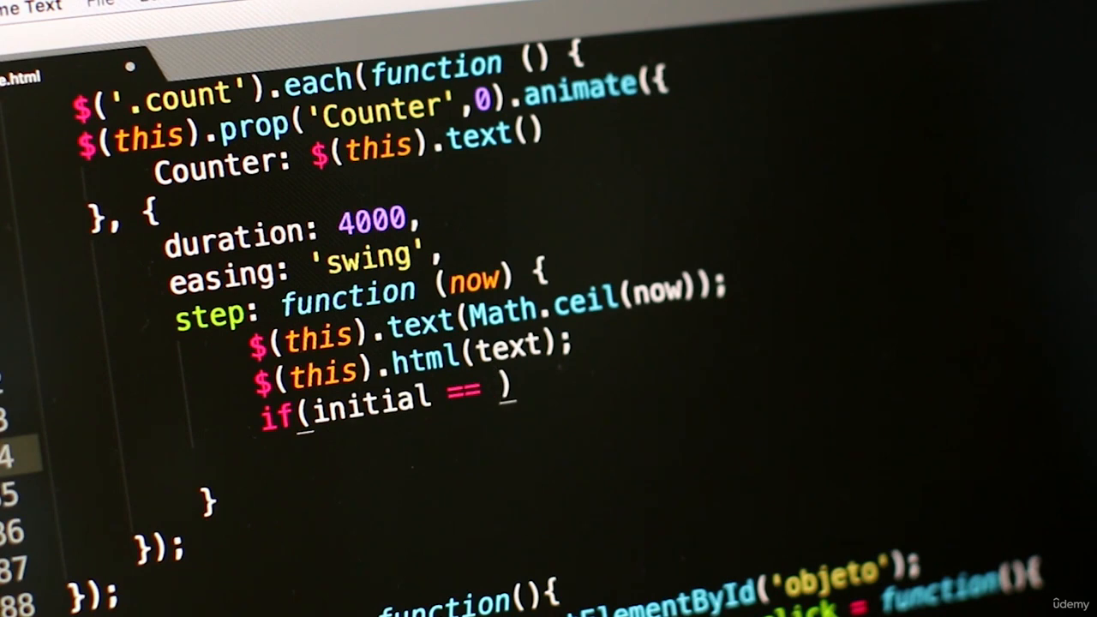
pyautogui.write('0)')
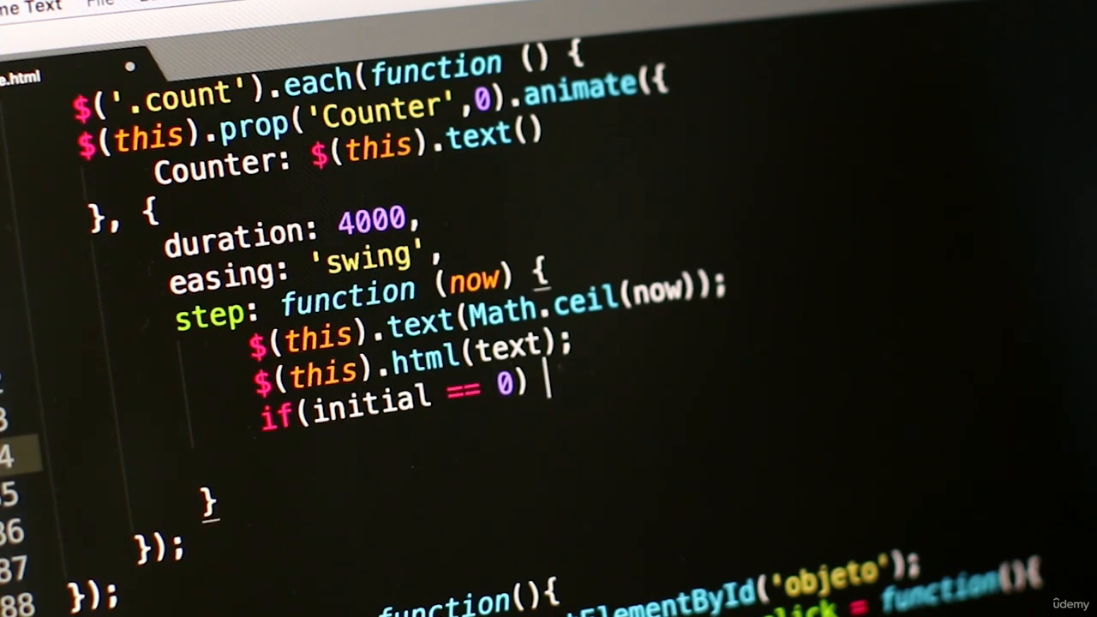
pyautogui.write('{}')
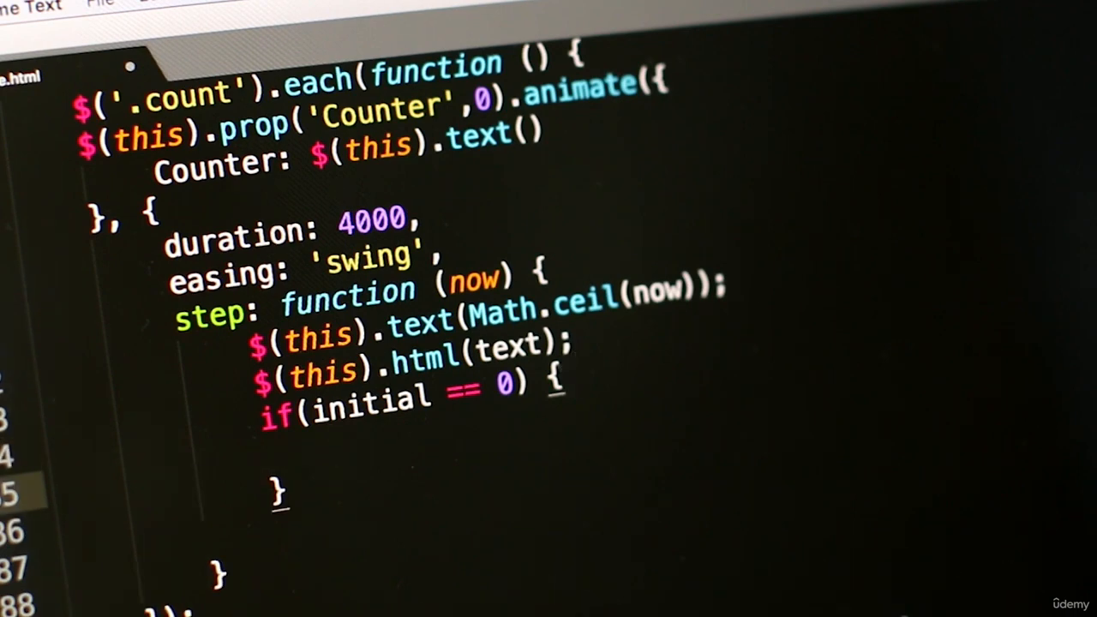
pyautogui.write('increment')
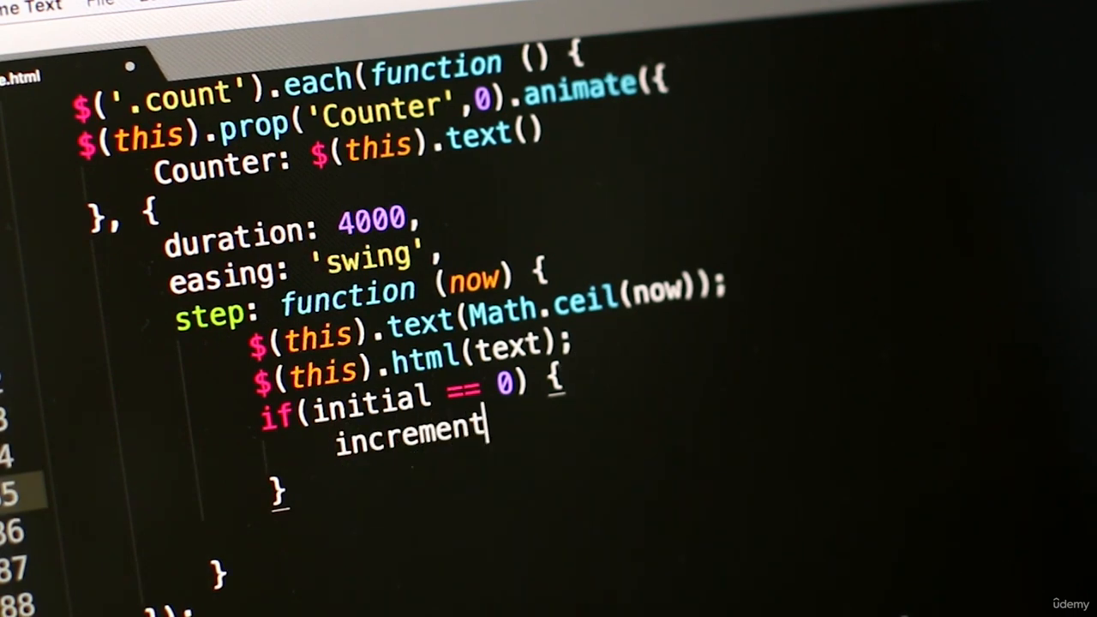
pyautogui.write('=')
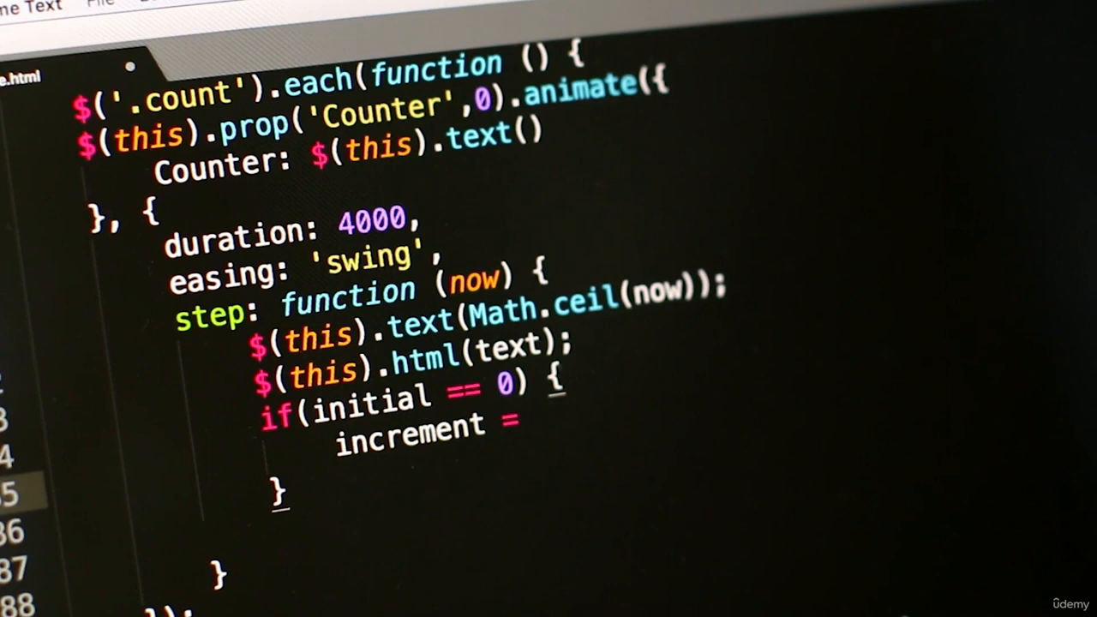
pyautogui.write('2;')
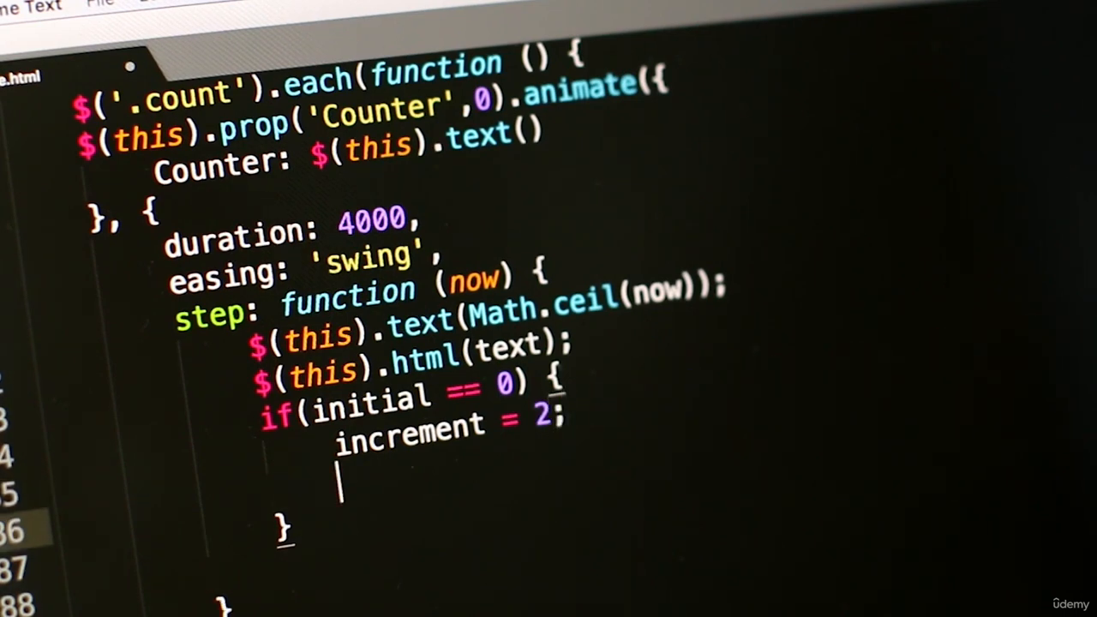
# - Begin an element display style assignment starting with "b
pyautogui.write('element')
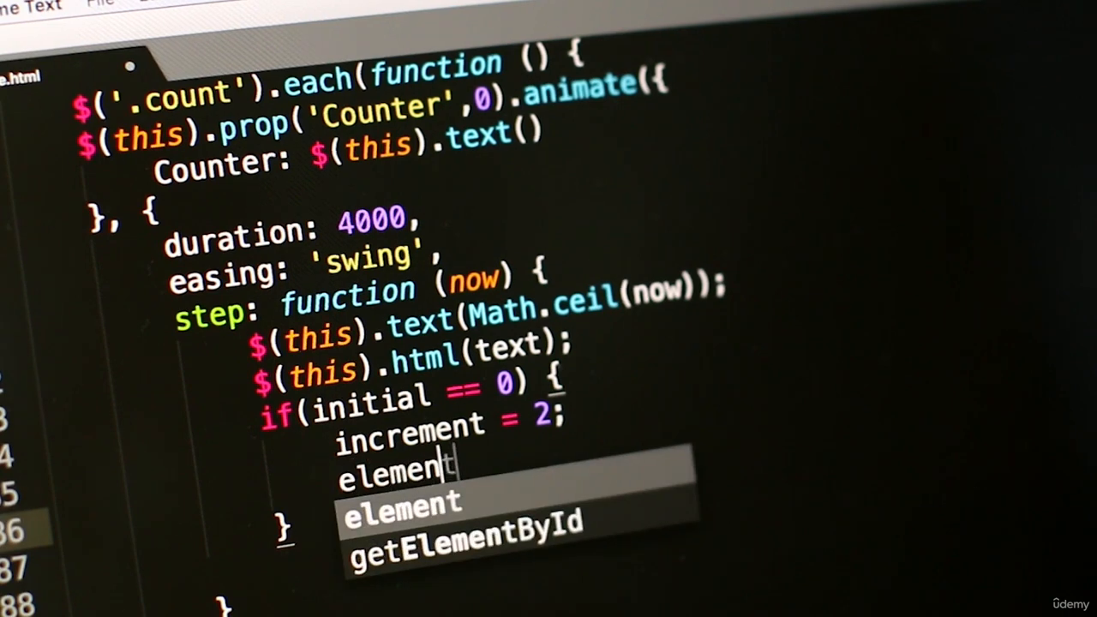
pyautogui.write('.si')
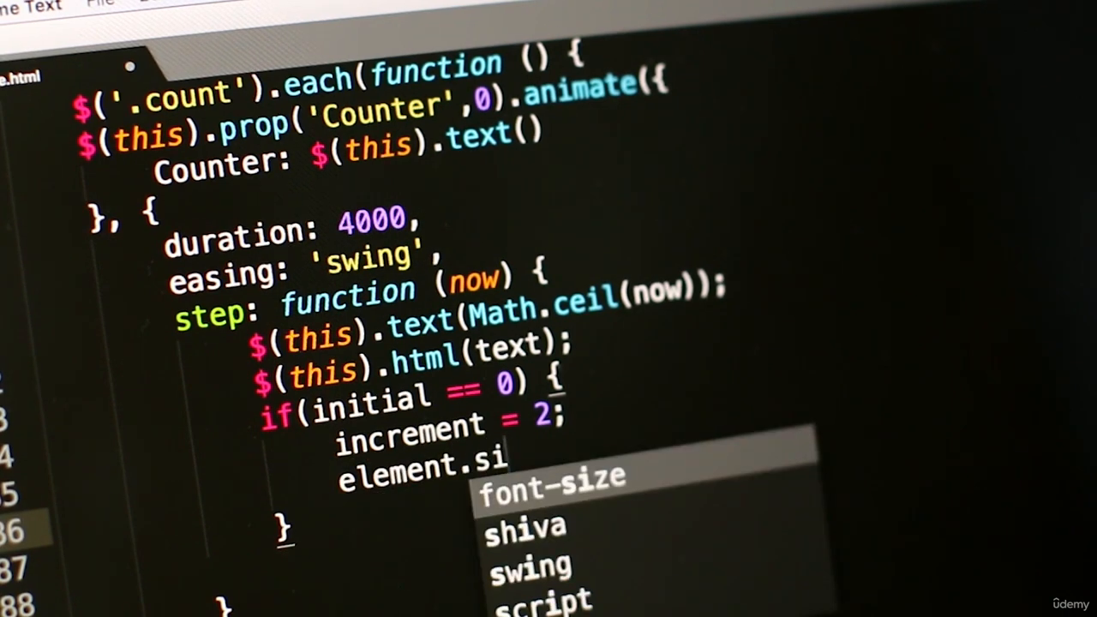
pyautogui.write('display.')
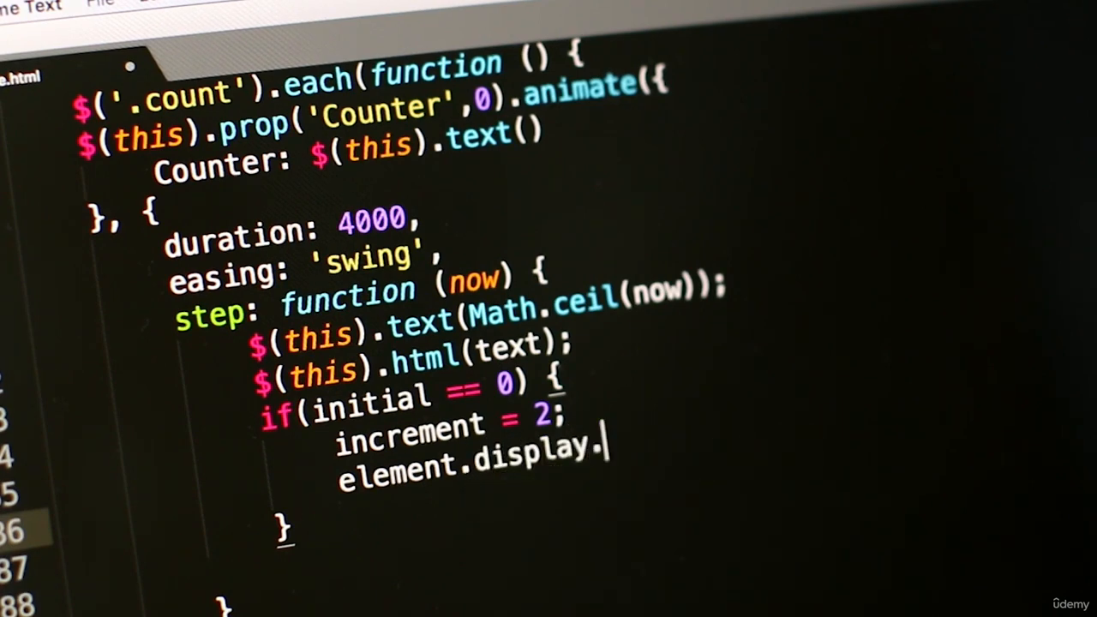
pyautogui.write('style =')
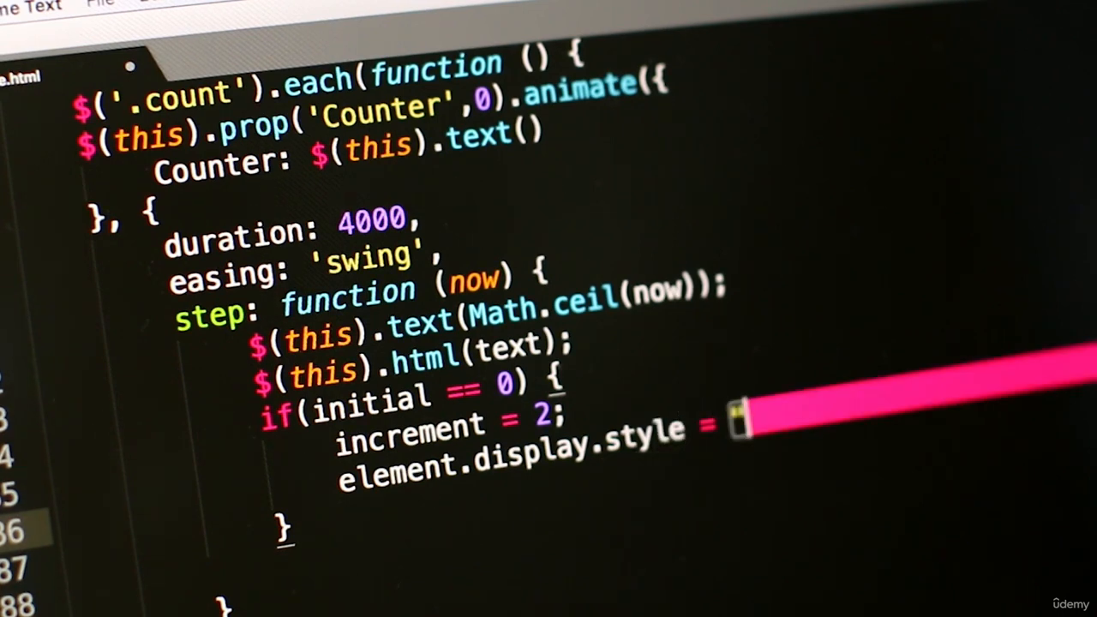
pyautogui.write('"b')
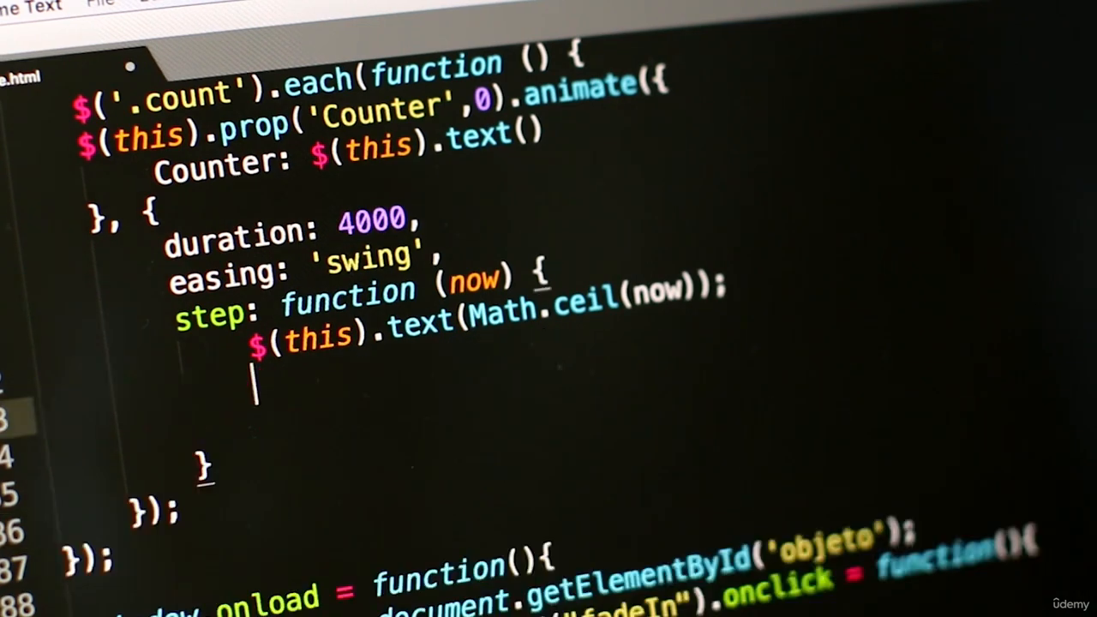
# - Write a second $(this).html(); call
pyautogui.write('$()')
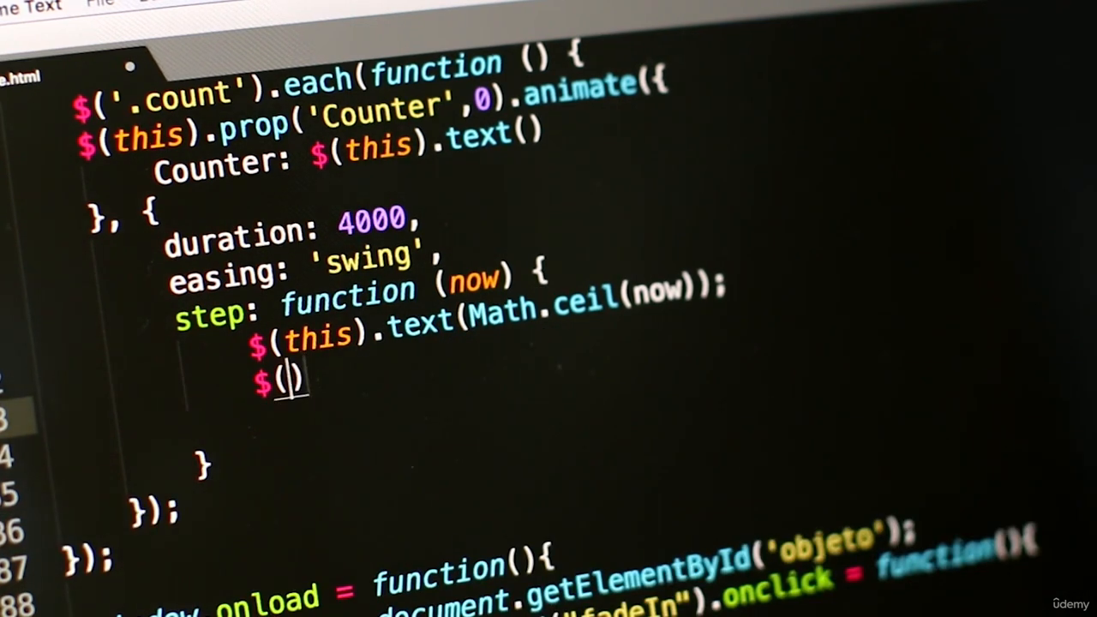
pyautogui.write('this')
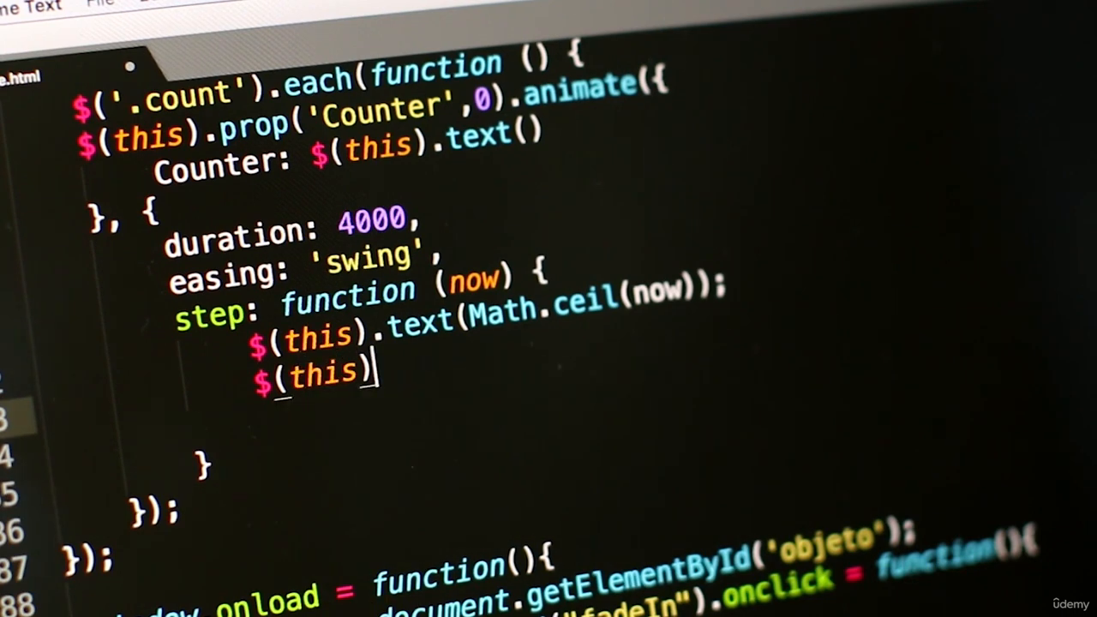
pyautogui.write('.html')
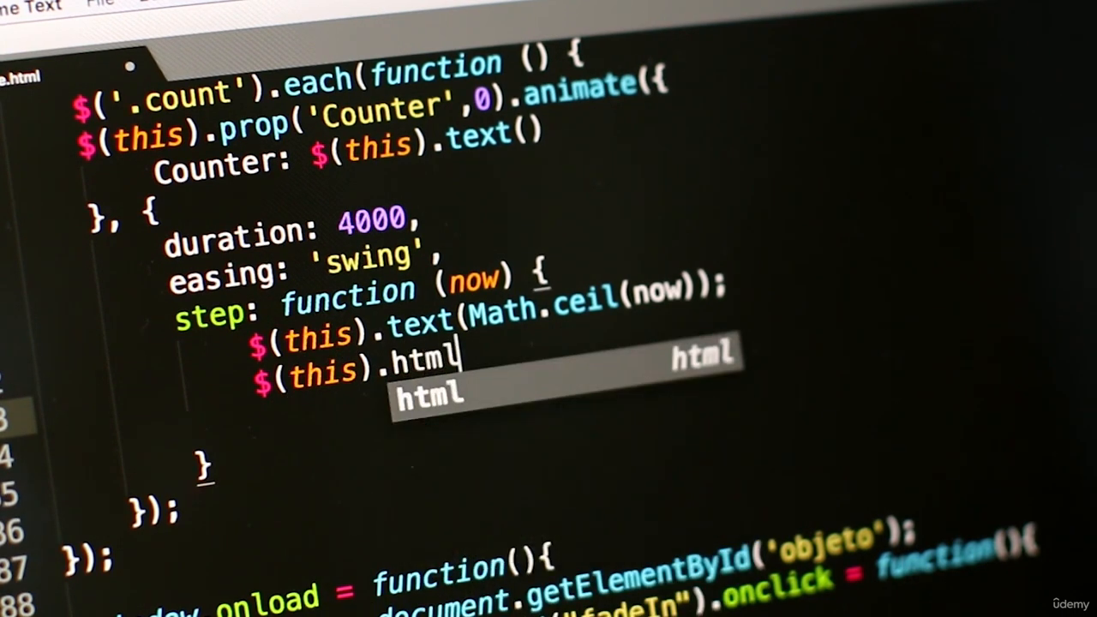
pyautogui.write('();')
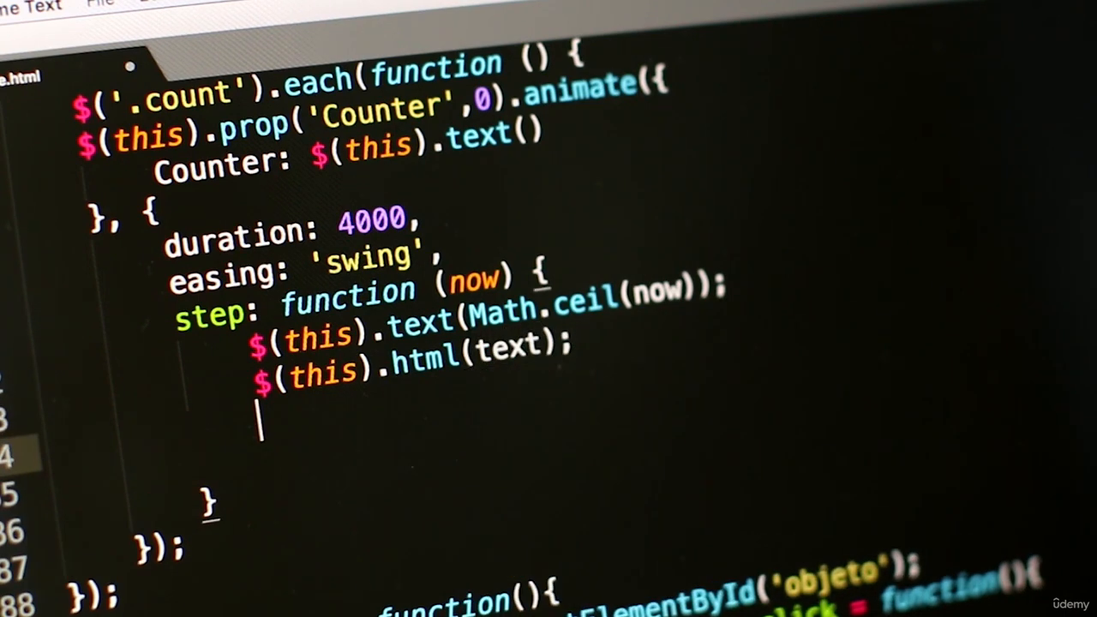
# - Re-enter the if(initial … 0){ block with increment set to 2
pyautogui.write('if()')
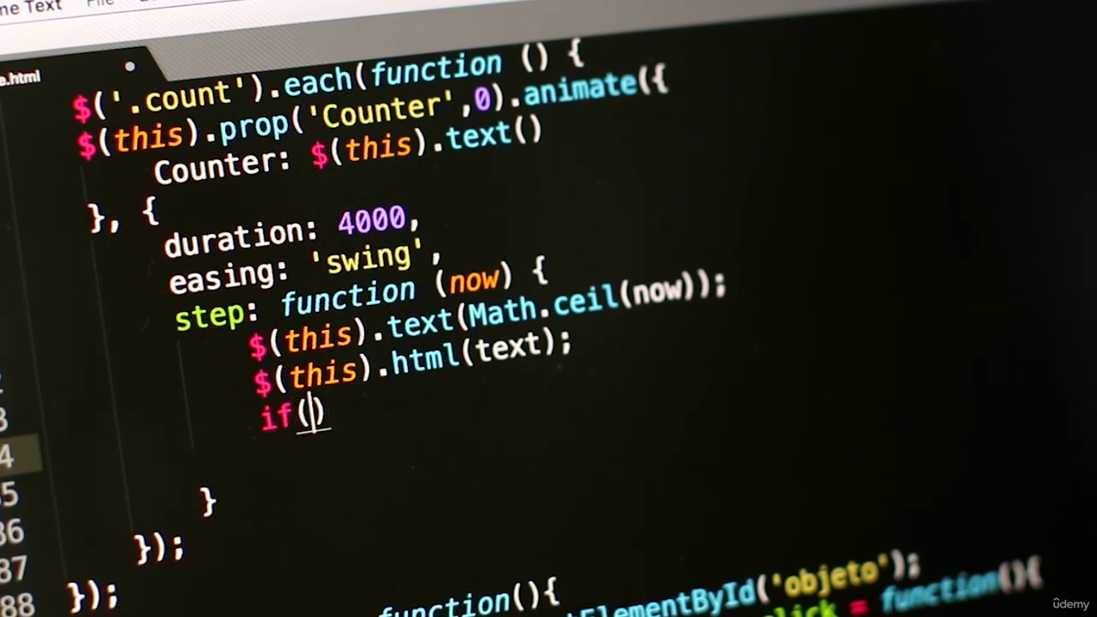
pyautogui.write('initial ==')
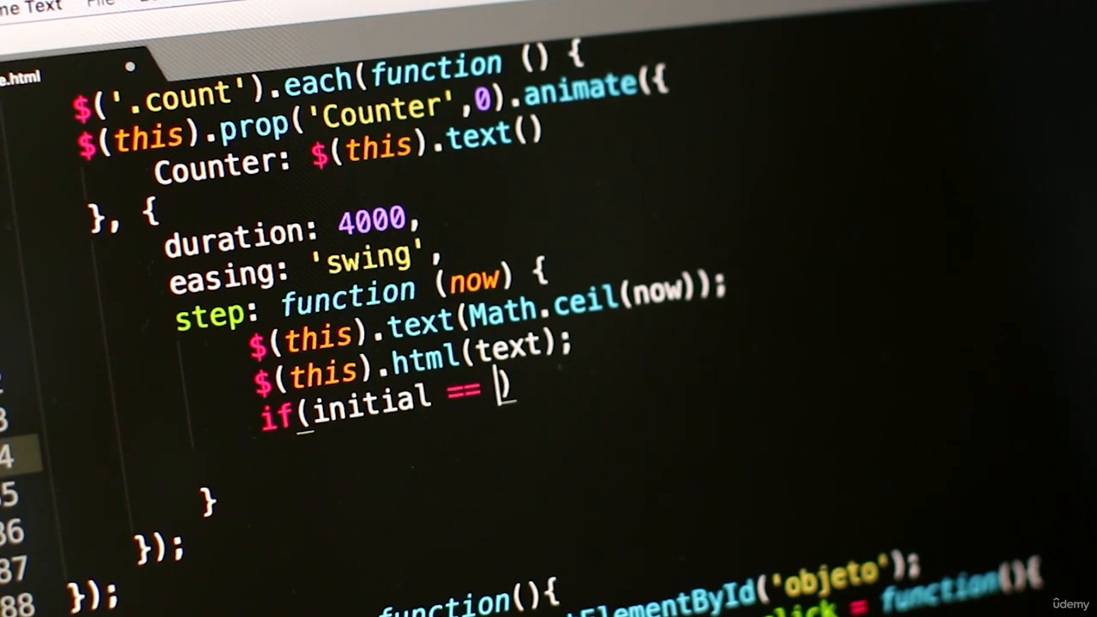
pyautogui.write('0)')
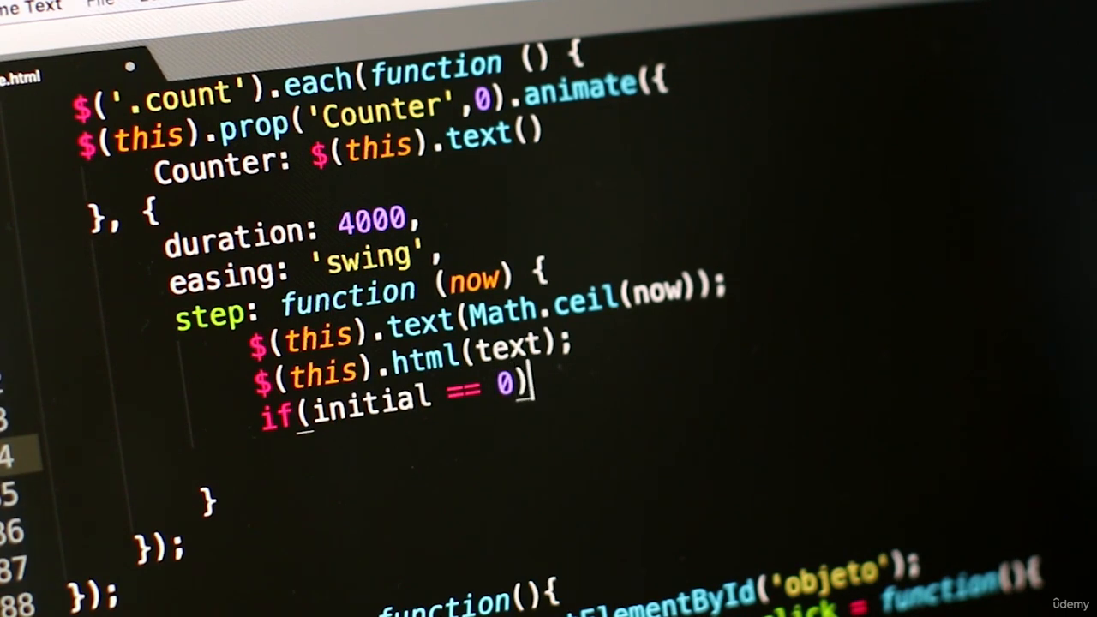
pyautogui.write('{}')
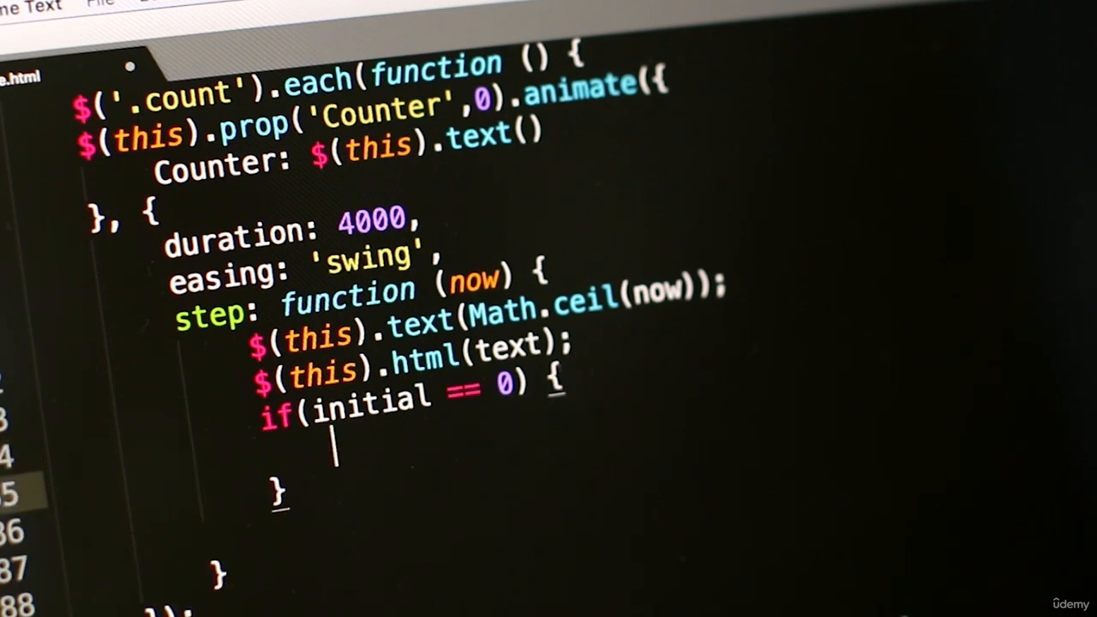
pyautogui.write('increment =')
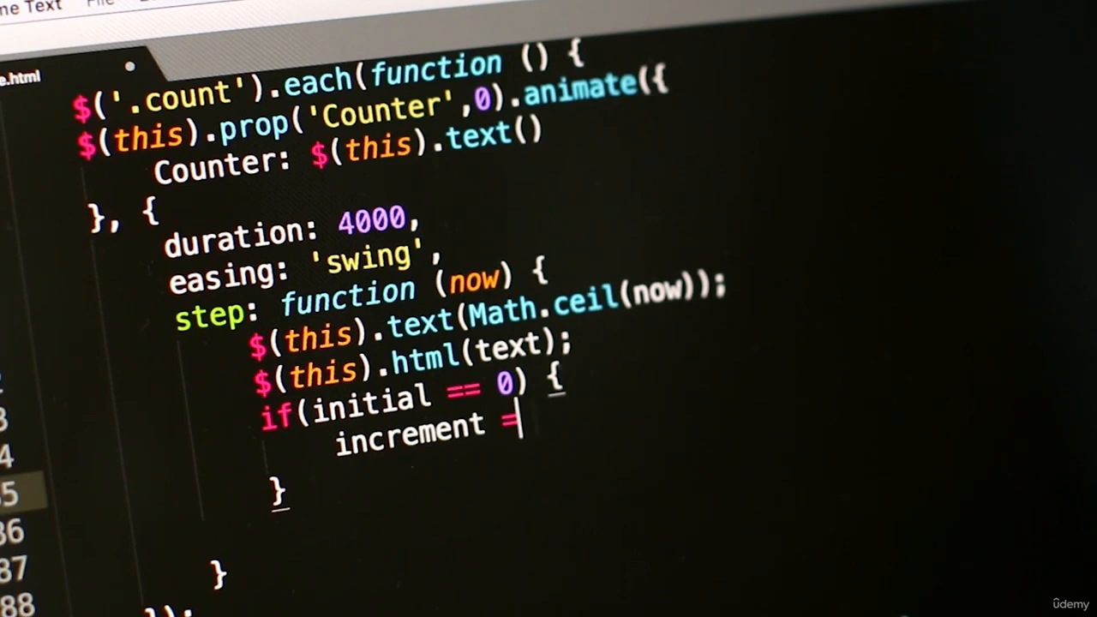
pyautogui.write('2')
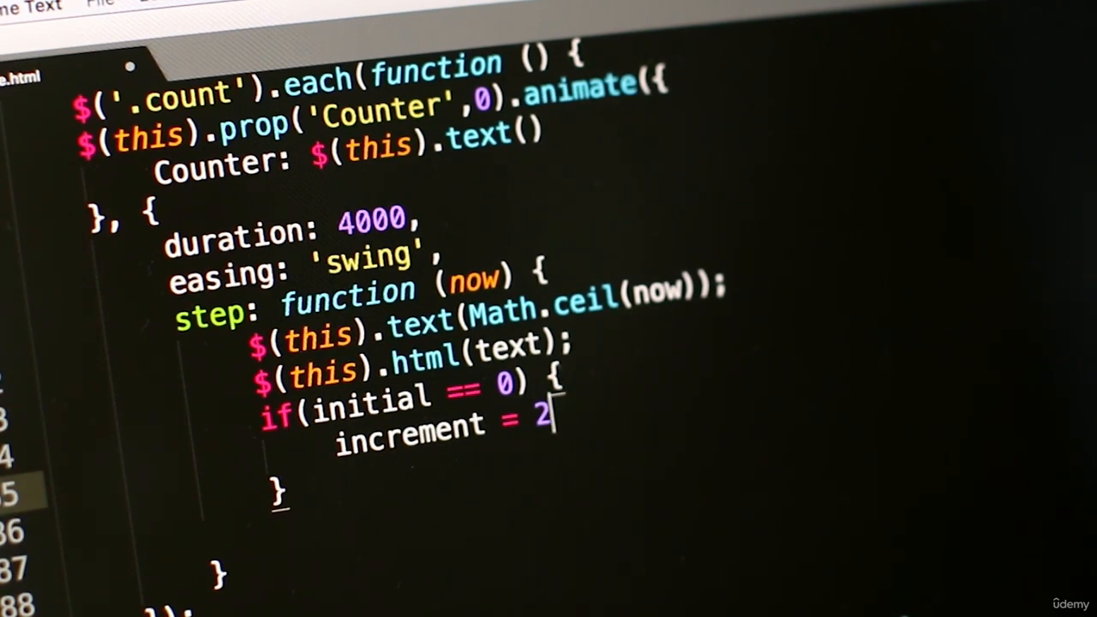
# - Finish with ;element display style set to "block", correcting a stray letter, then a trailing 2
pyautogui.write(';e')
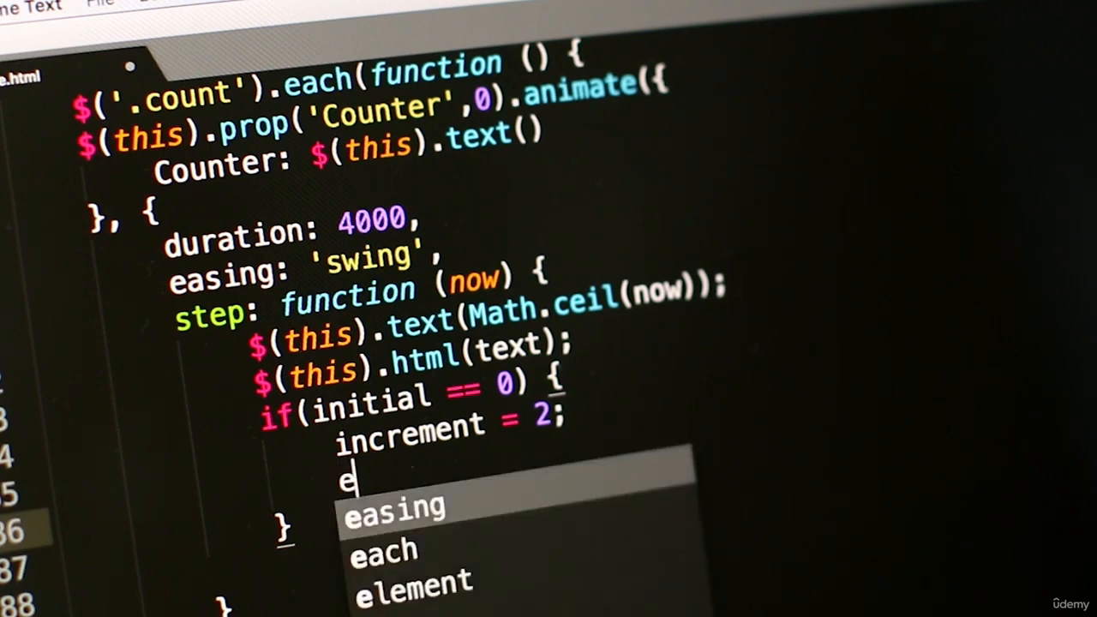
pyautogui.write('lement.si')
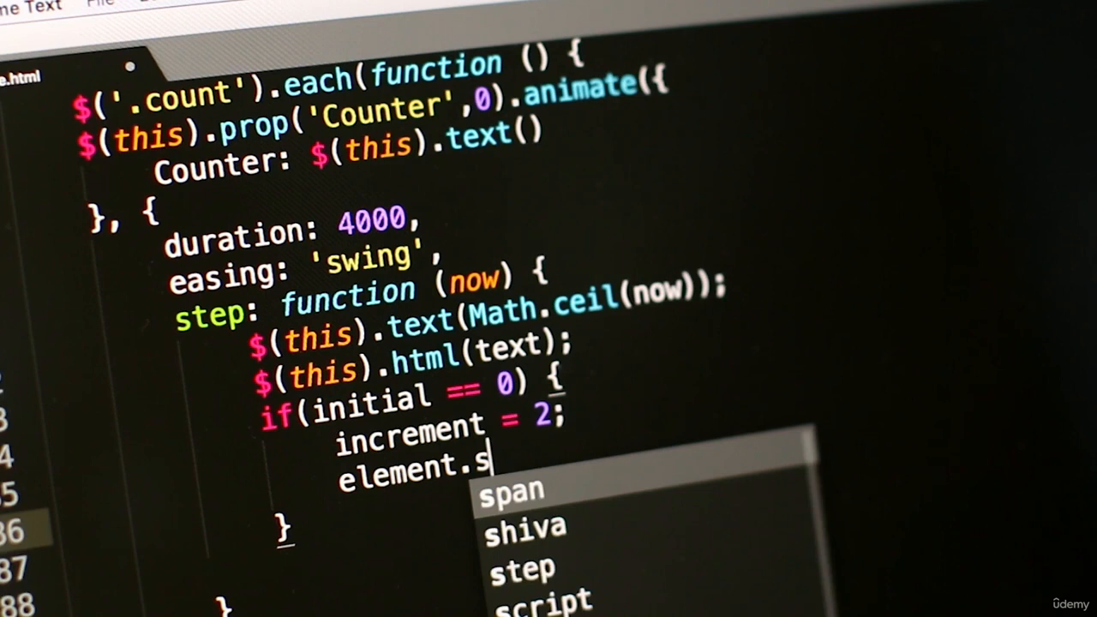
pyautogui.press('Backspace')
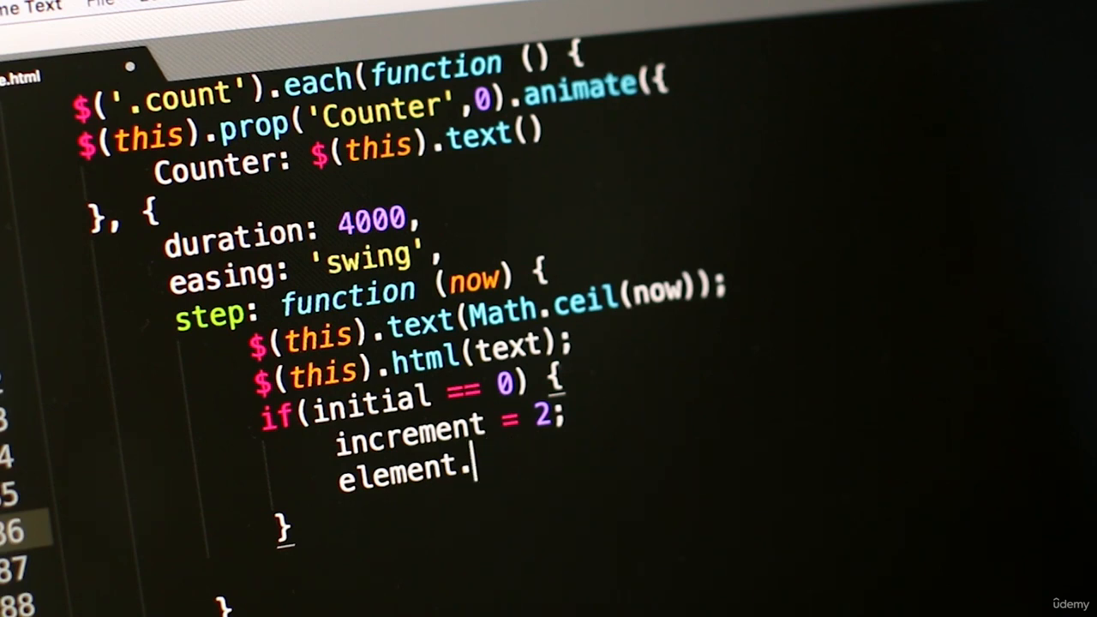
pyautogui.write('display')
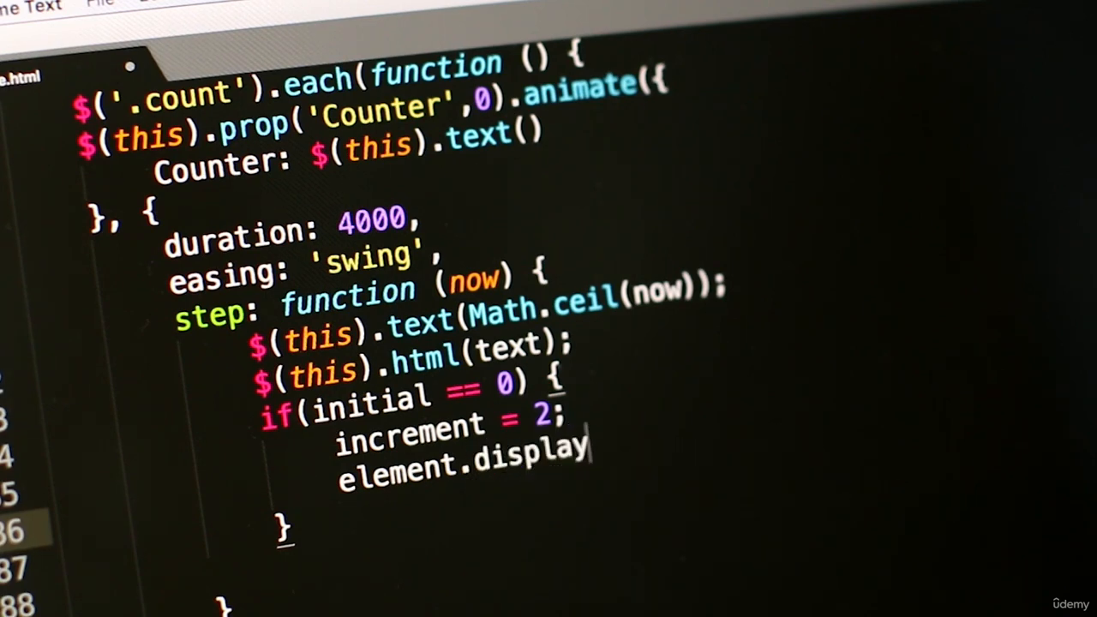
pyautogui.write('.s')
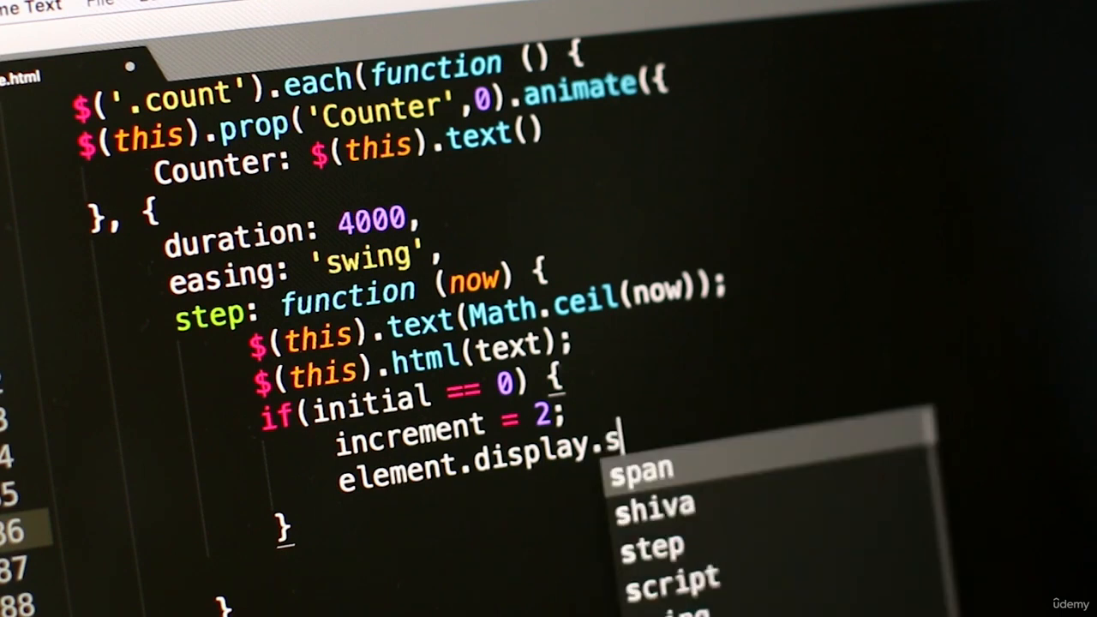
pyautogui.write('tyle =')
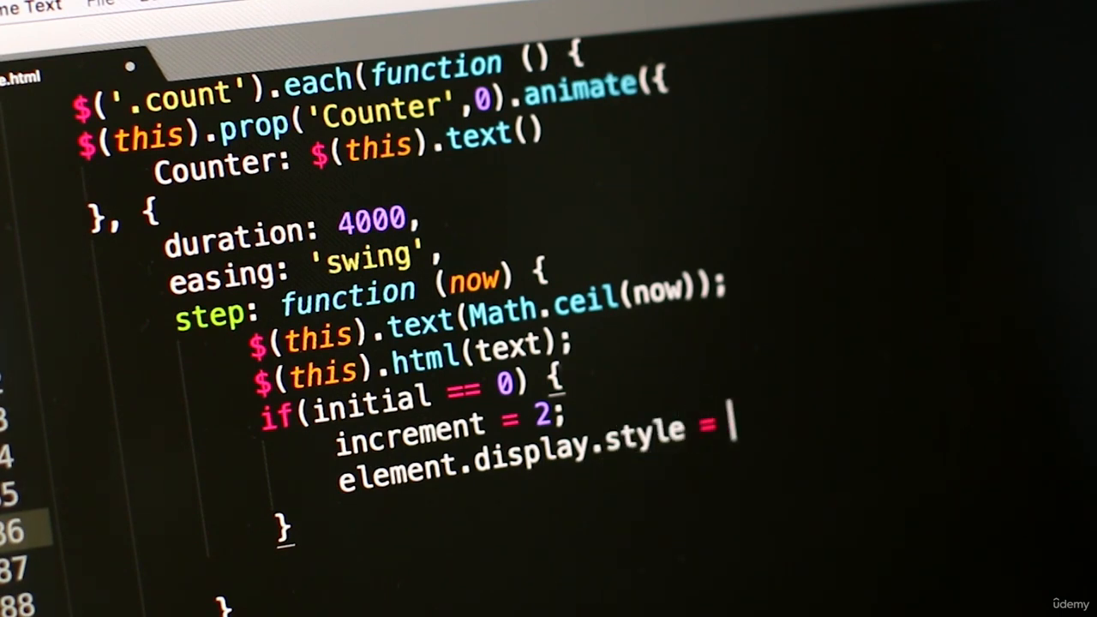
pyautogui.write('"')
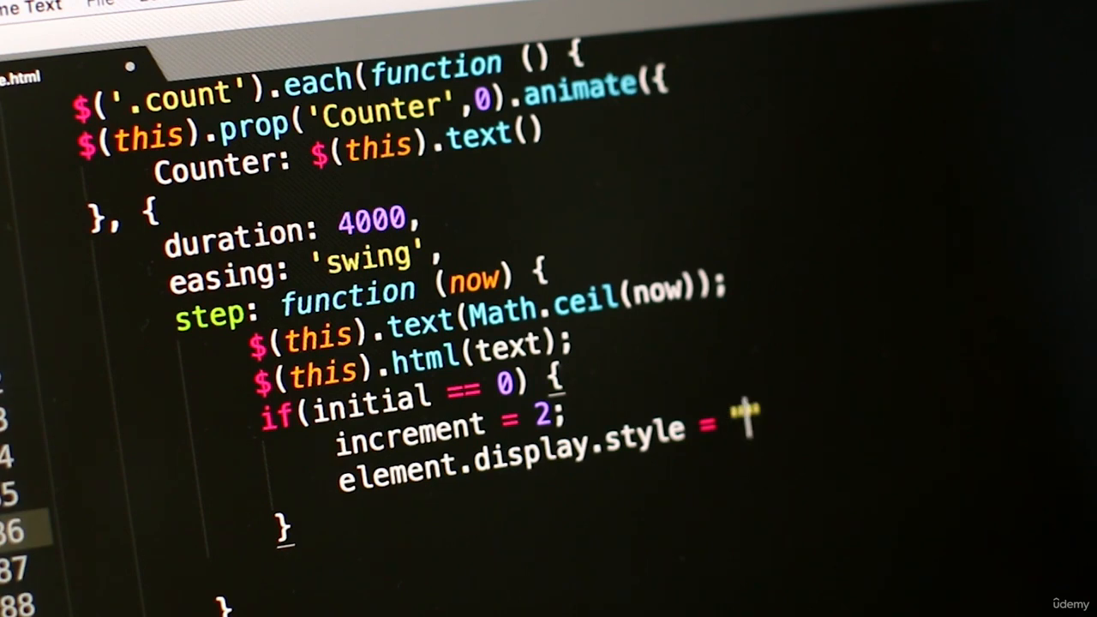
pyautogui.write('block')
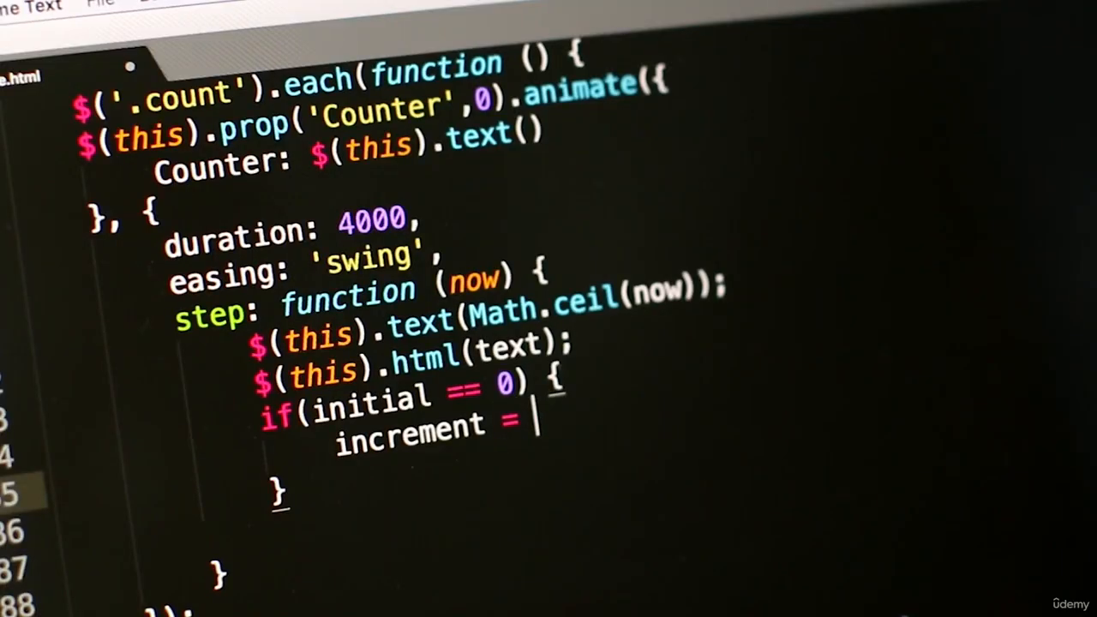
pyautogui.write('2')
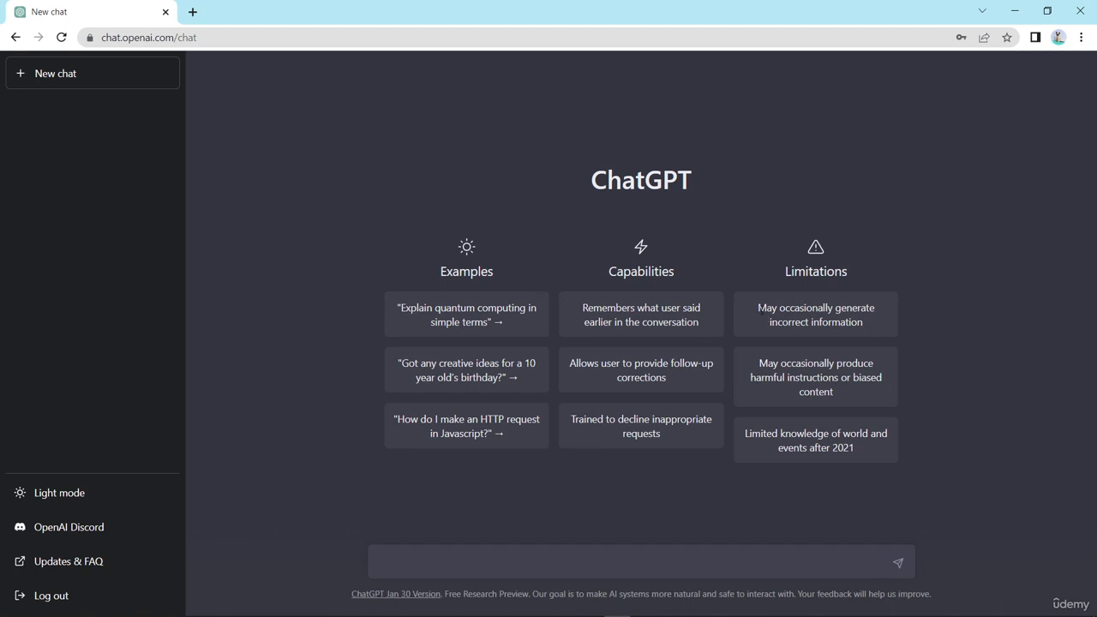
pyautogui.moveTo(774, 334)
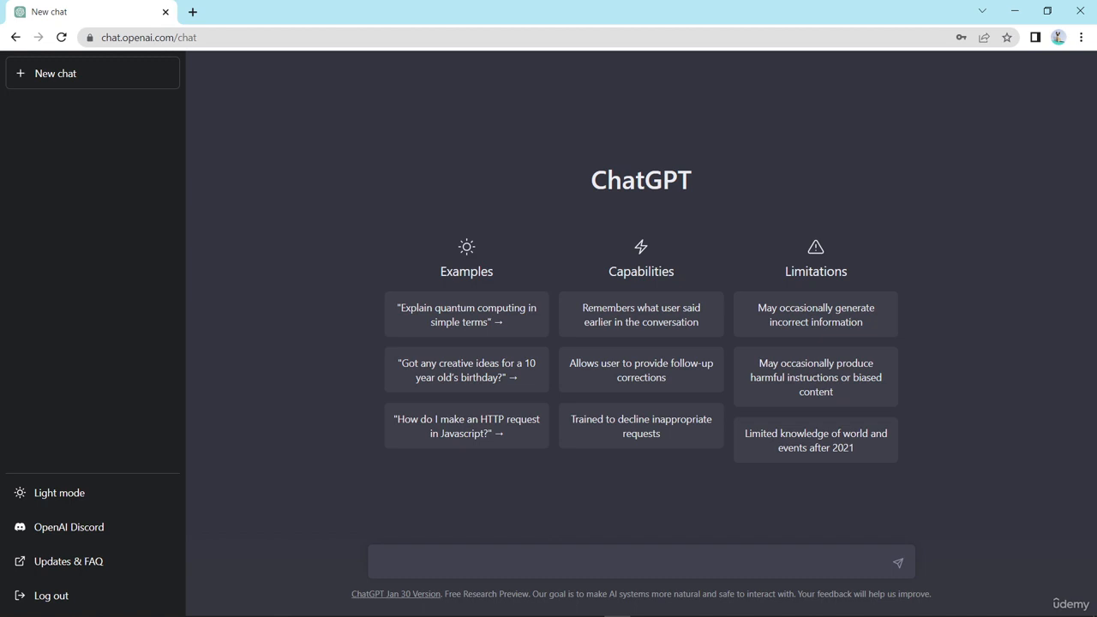
pyautogui.moveTo(767, 322)
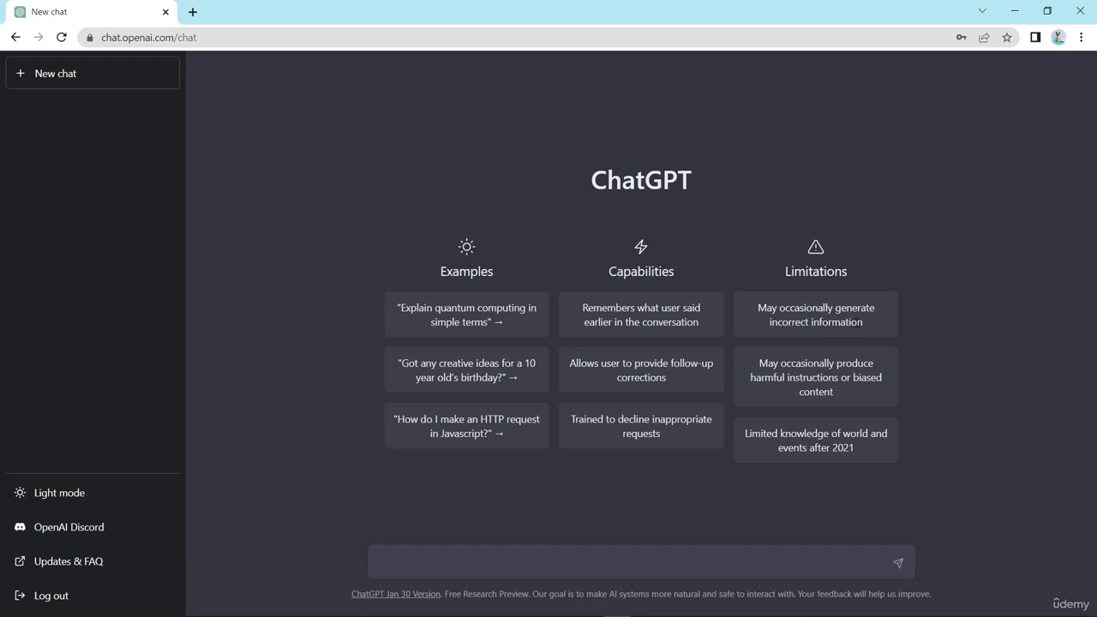
pyautogui.moveTo(782, 387)
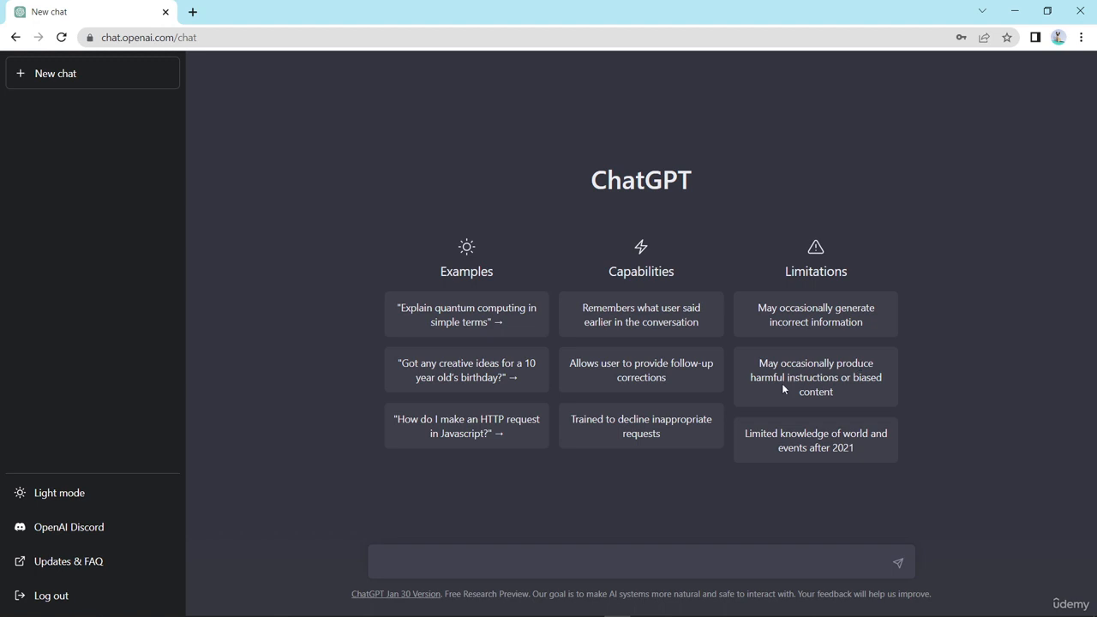
pyautogui.moveTo(849, 387)
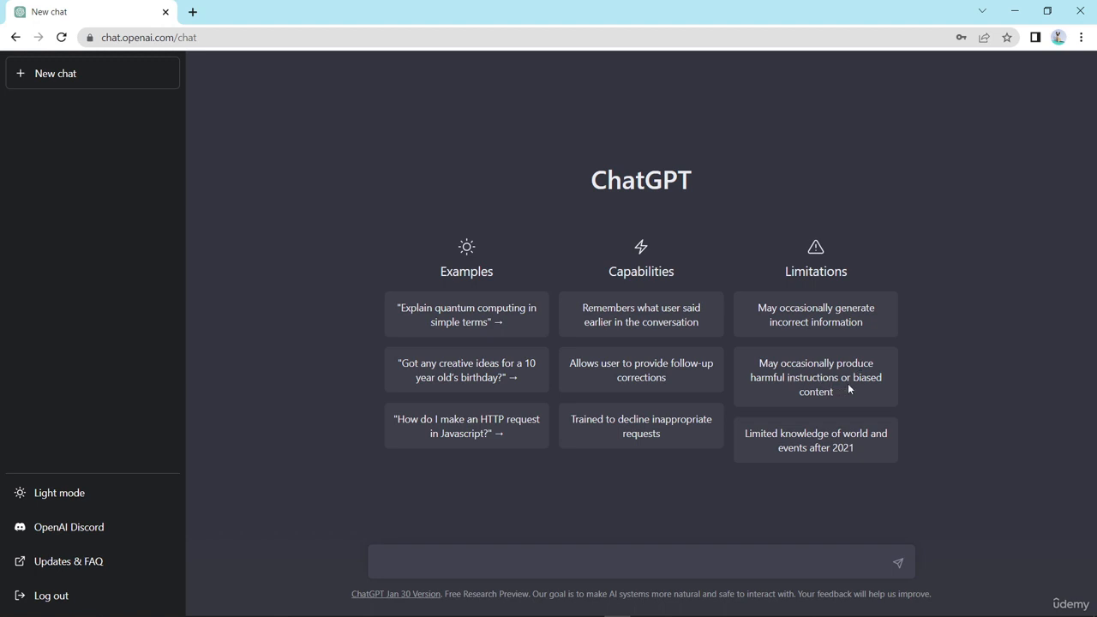
pyautogui.moveTo(816, 406)
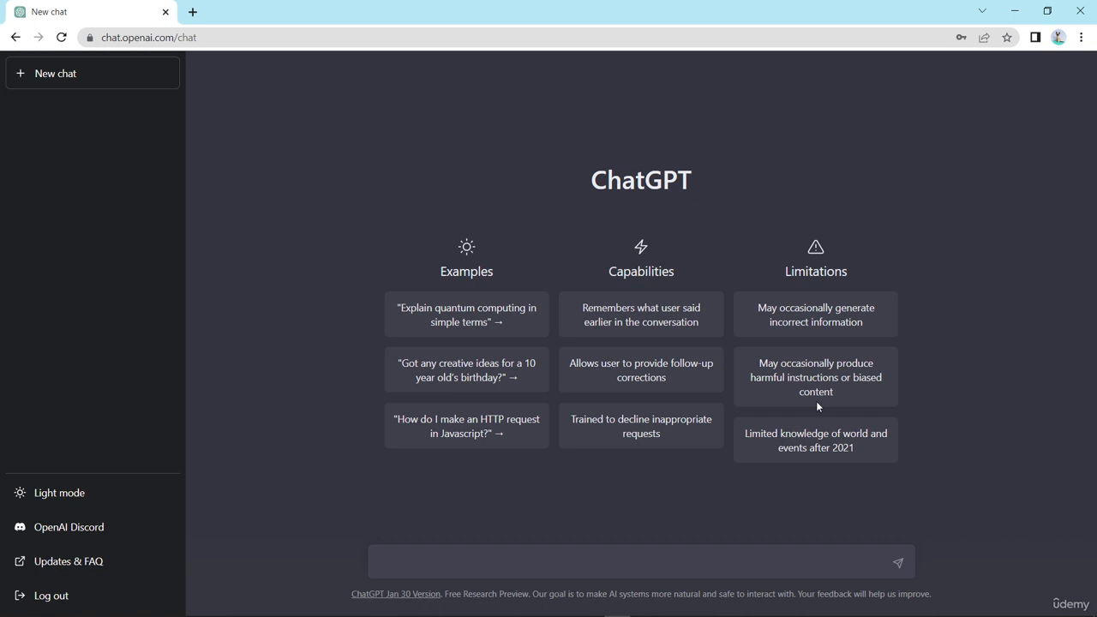
pyautogui.moveTo(836, 449)
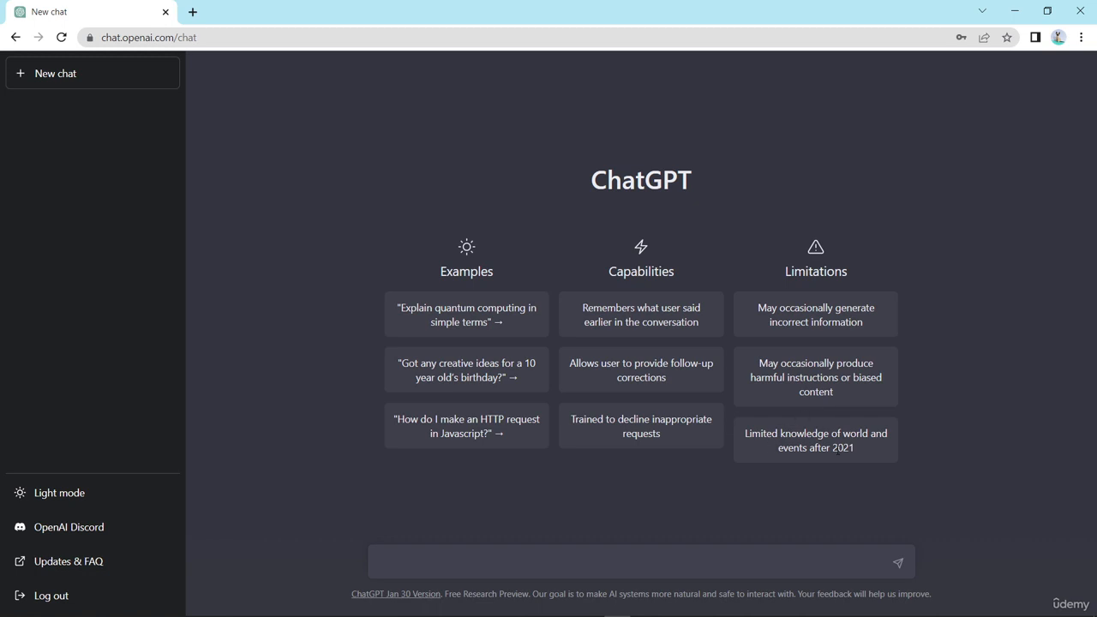